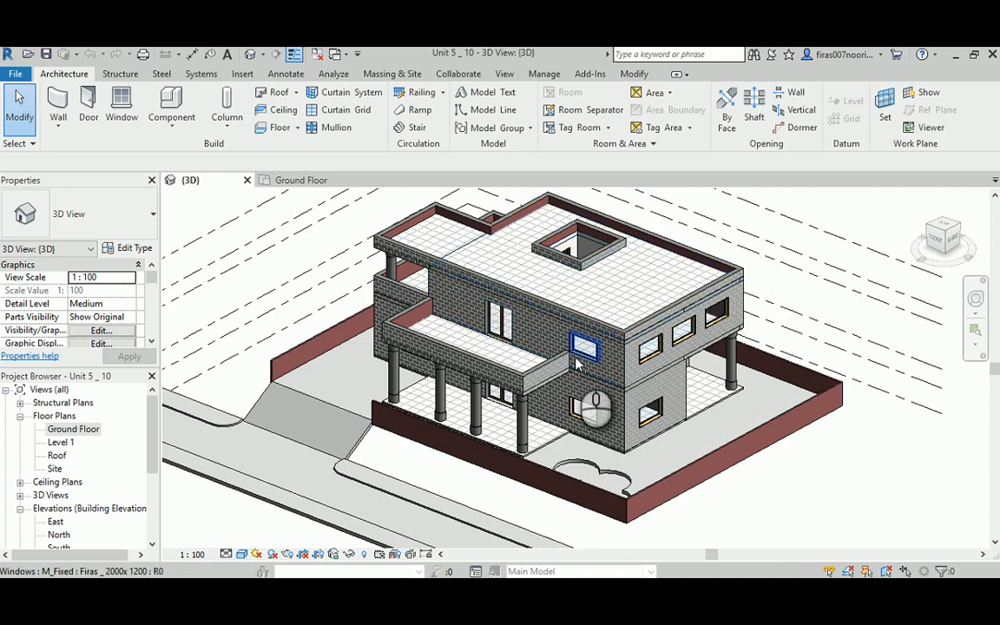
pyautogui.moveTo(584, 347)
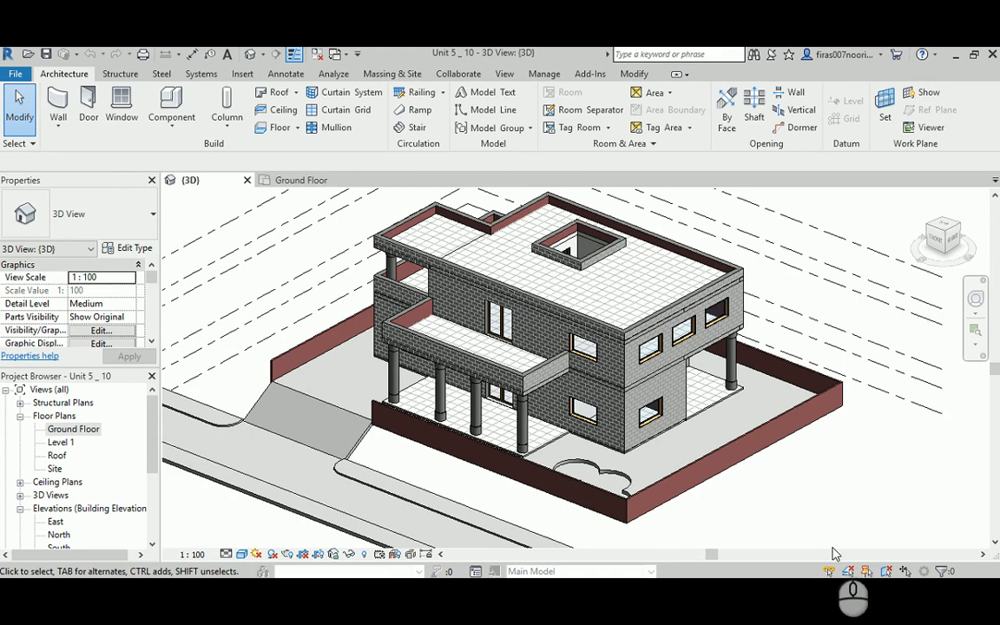
pyautogui.moveTo(719, 514)
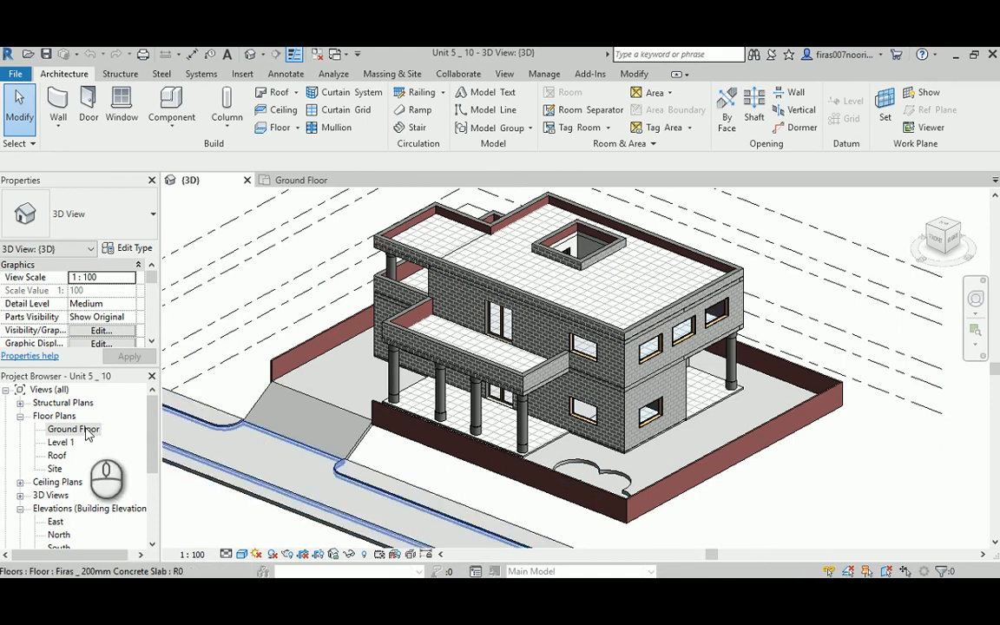
# - Open the Ground Floor plan and select the imported Unit 5 DWG layout
pyautogui.doubleClick(73, 429)
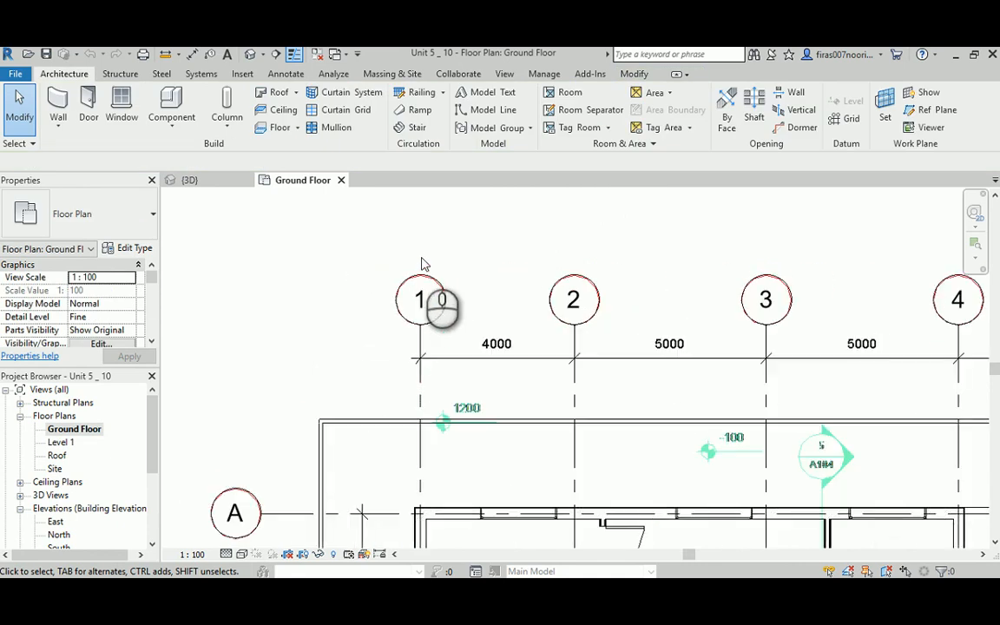
pyautogui.click(420, 299)
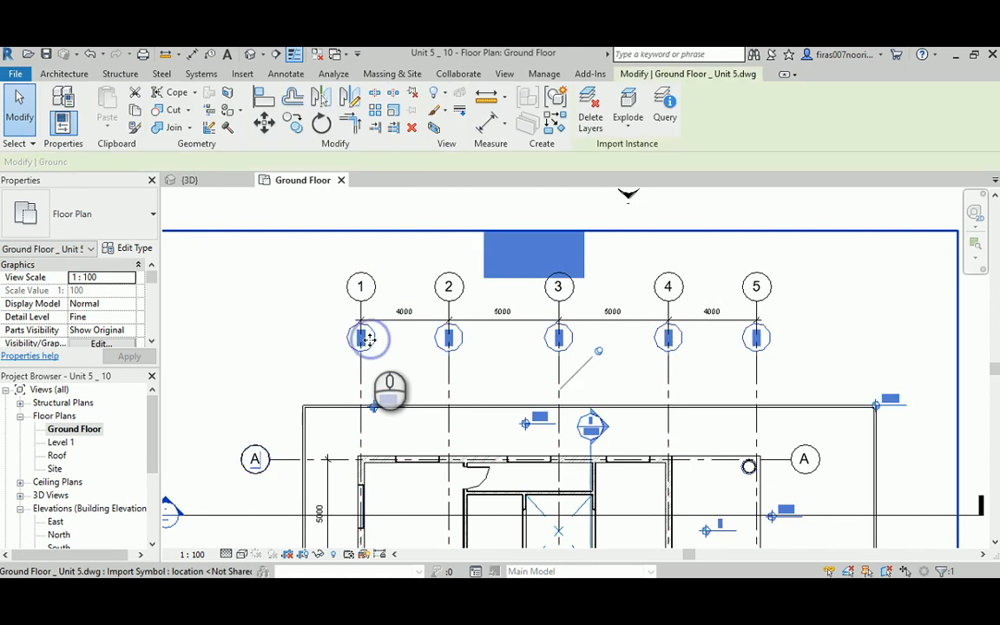
pyautogui.click(361, 339)
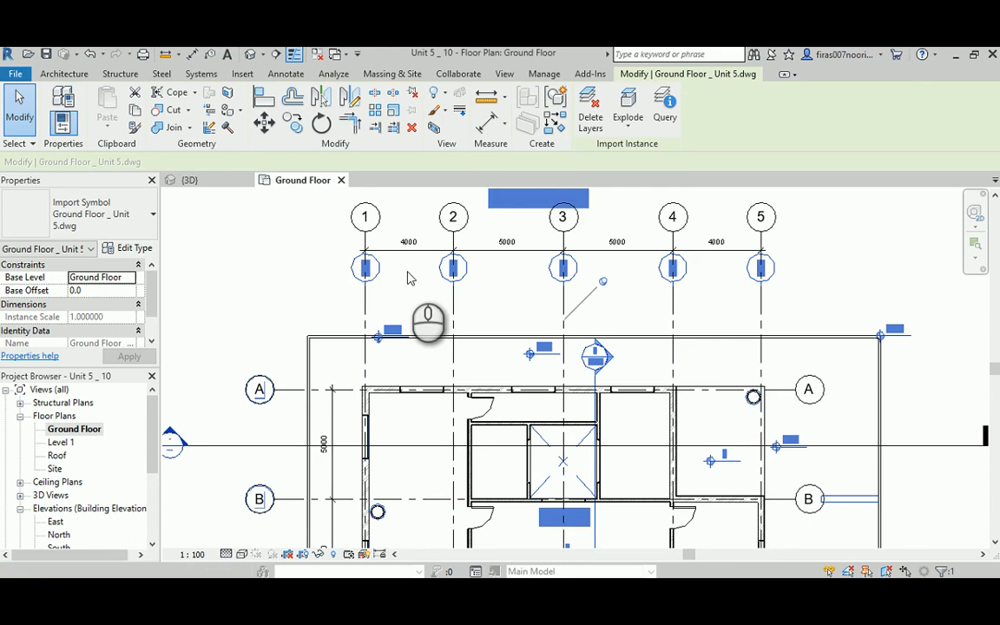
pyautogui.click(365, 268)
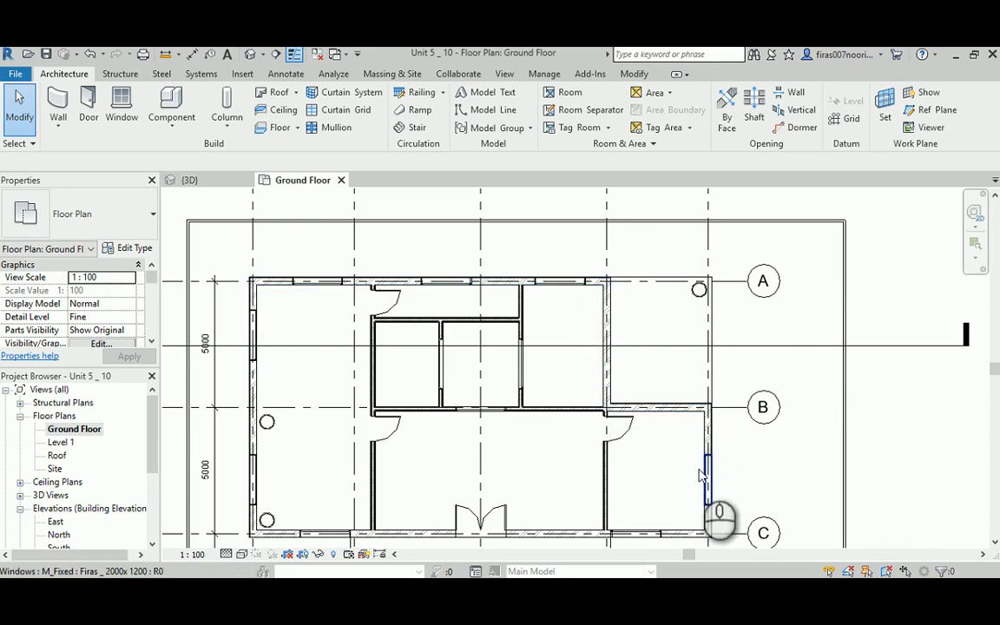
# - Start an aligned dimension chain across grid lines 1 to 5 along the top
pyautogui.click(252, 347)
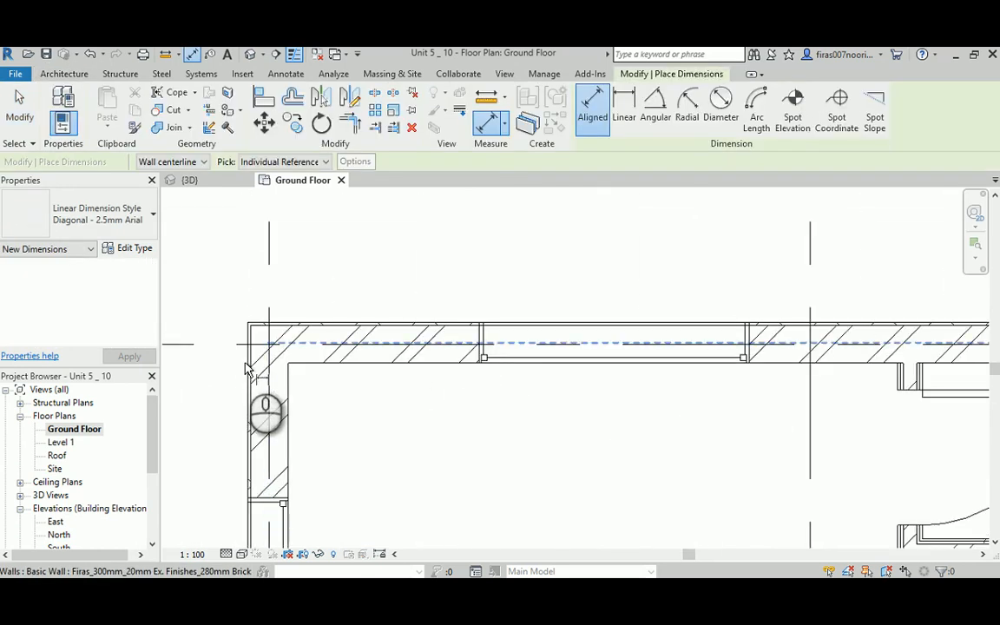
pyautogui.moveTo(250, 368)
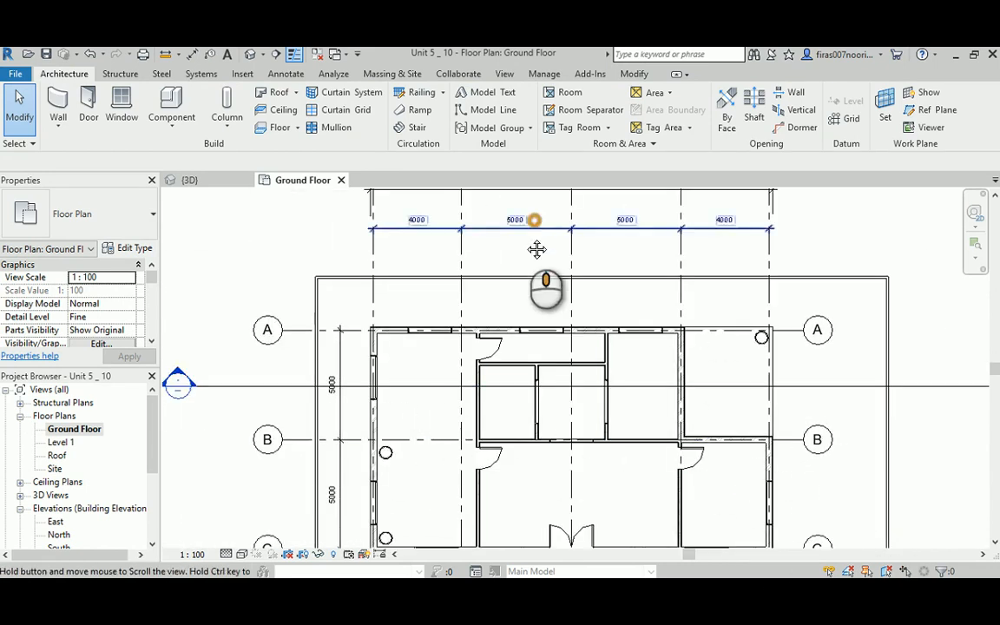
# - Reposition the 4000/5000/5000/4000 grid chain to a new offset above the plan
pyautogui.moveTo(535, 250); pyautogui.dragTo(521, 337)
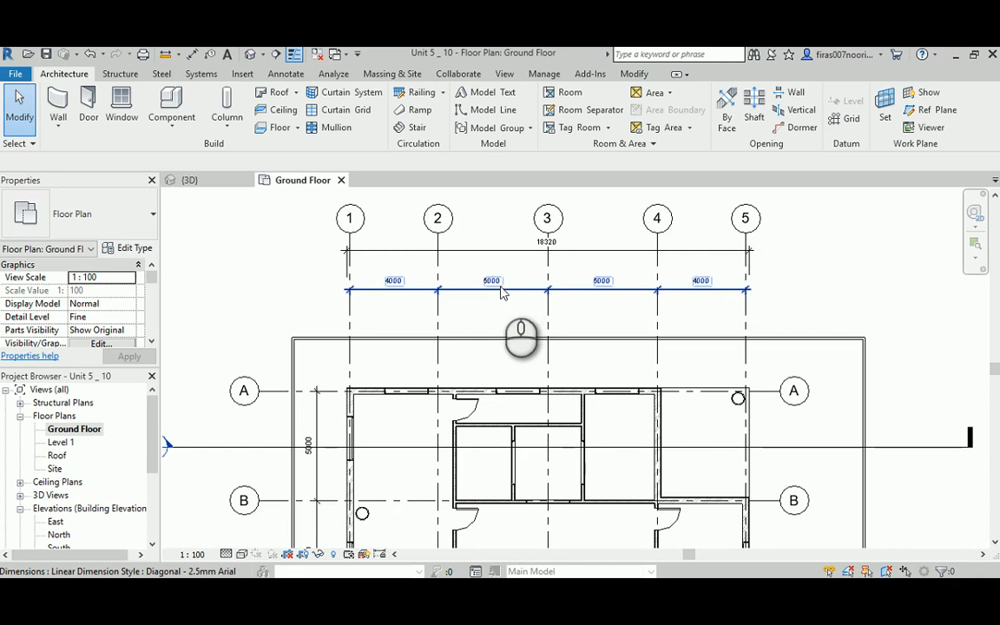
pyautogui.click(493, 282)
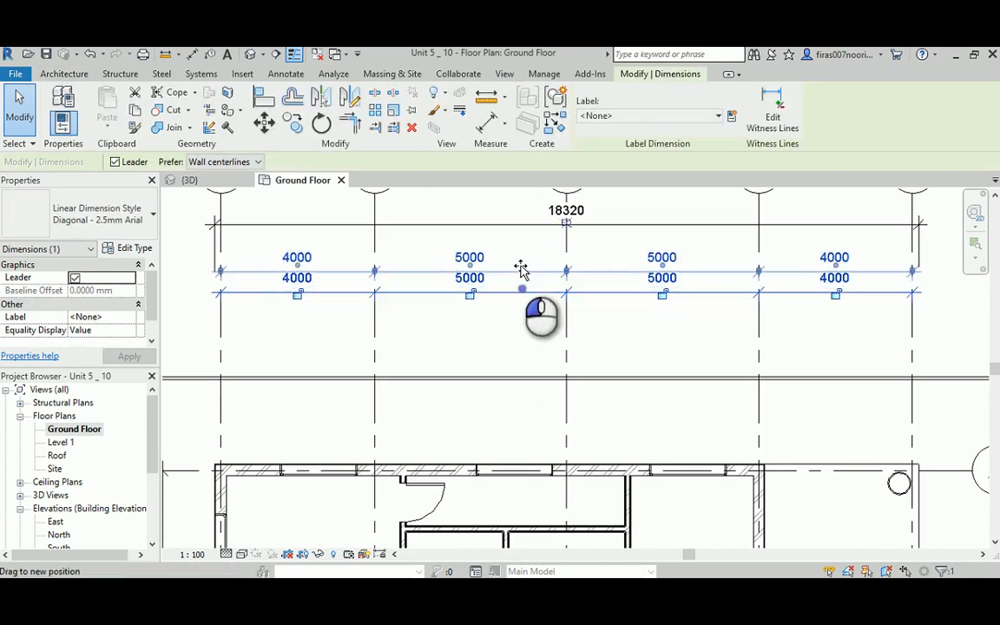
pyautogui.click(511, 321)
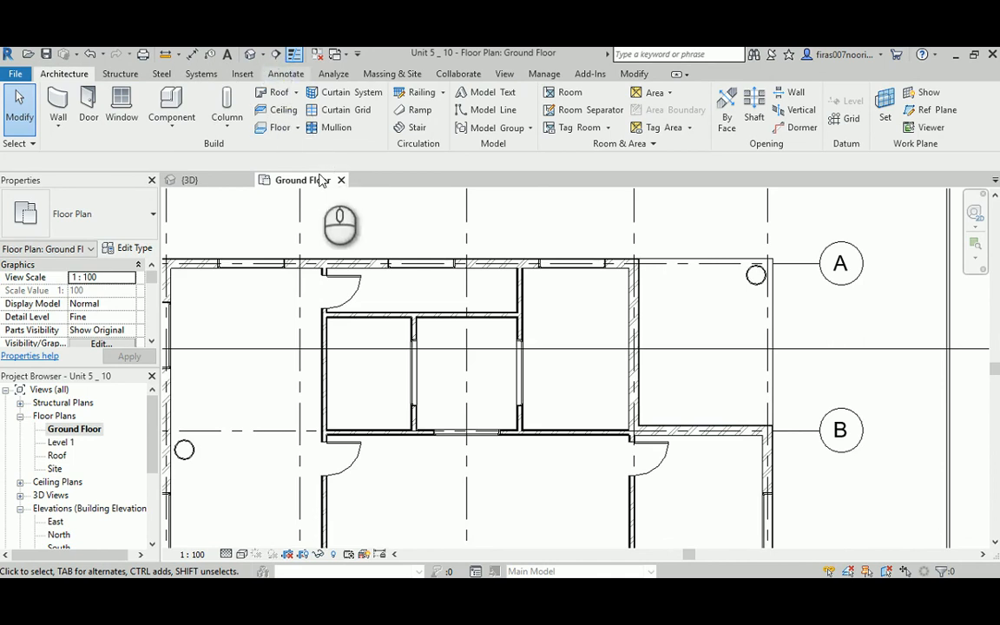
# - Add an aligned dimension across the main building mass using Entire Walls picking
pyautogui.click(285, 73)
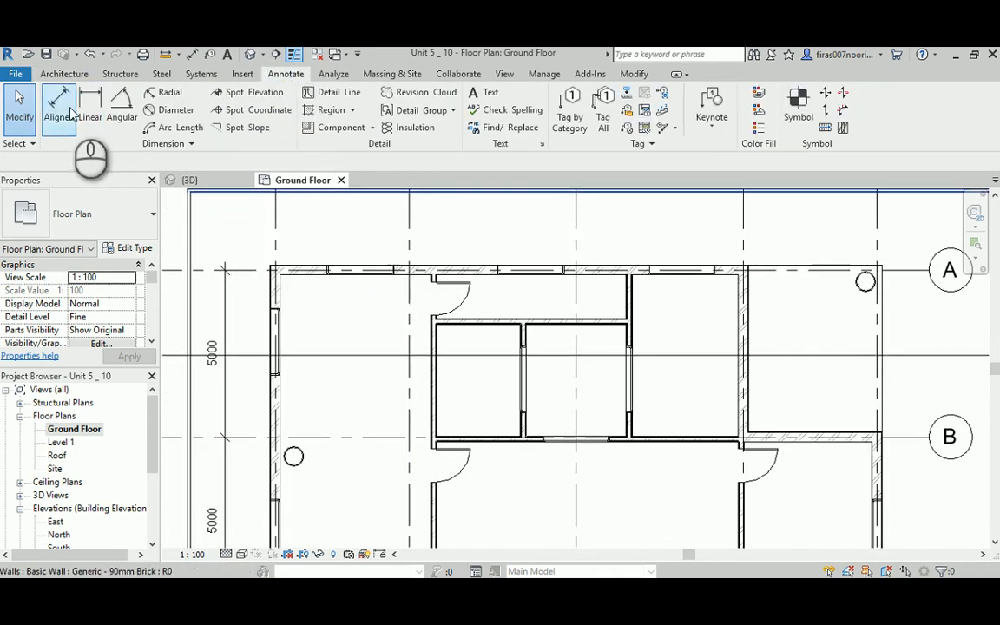
pyautogui.click(59, 105)
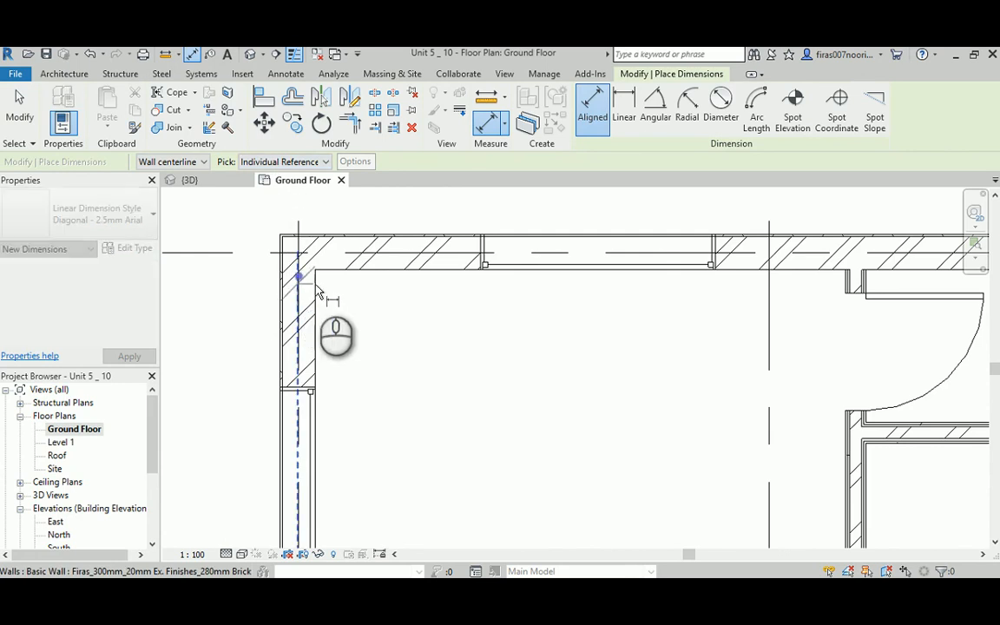
pyautogui.click(299, 278)
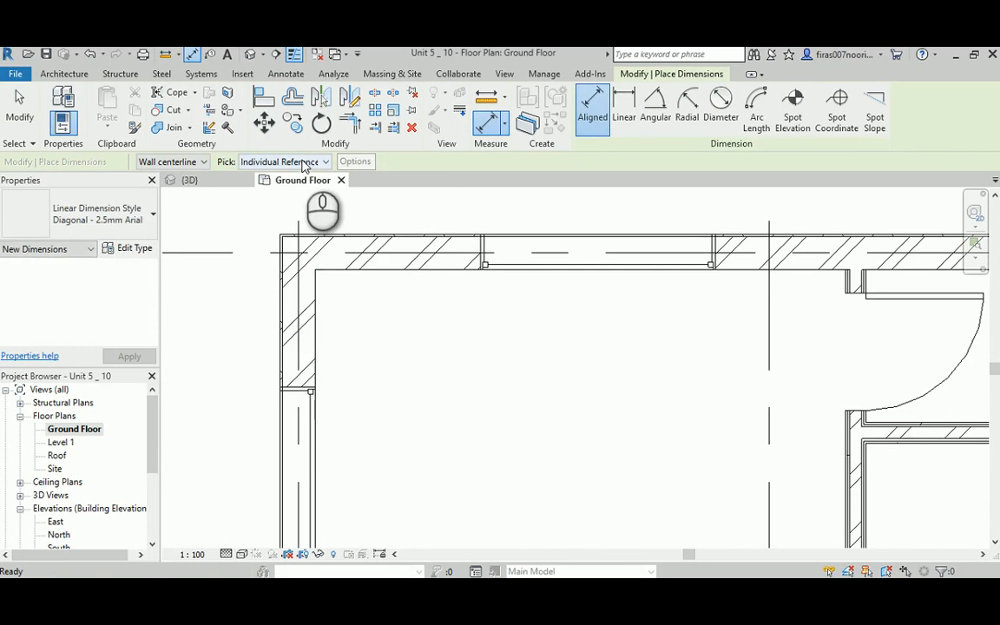
pyautogui.click(281, 162)
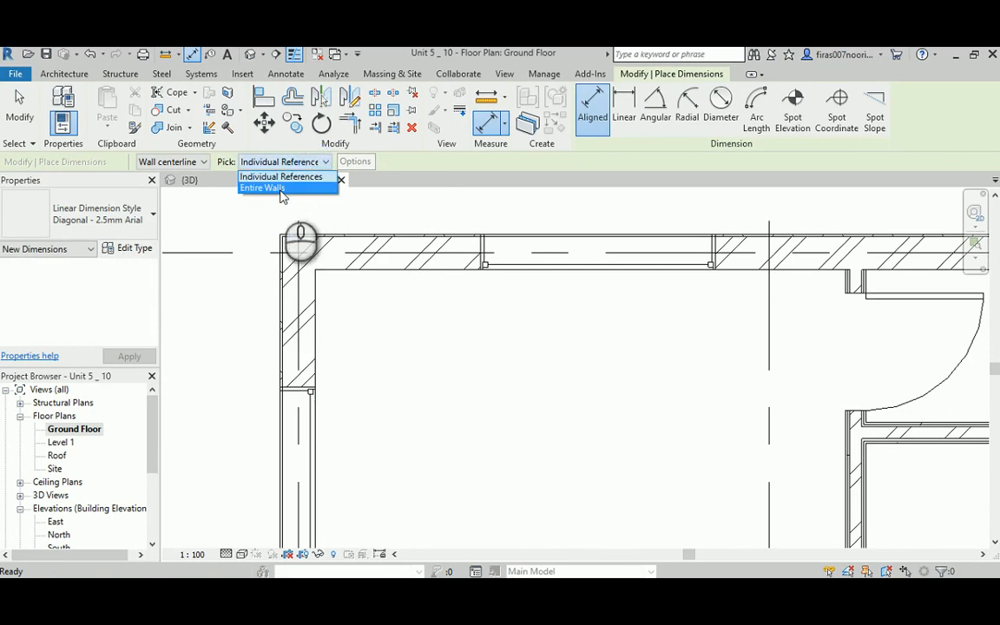
pyautogui.click(260, 188)
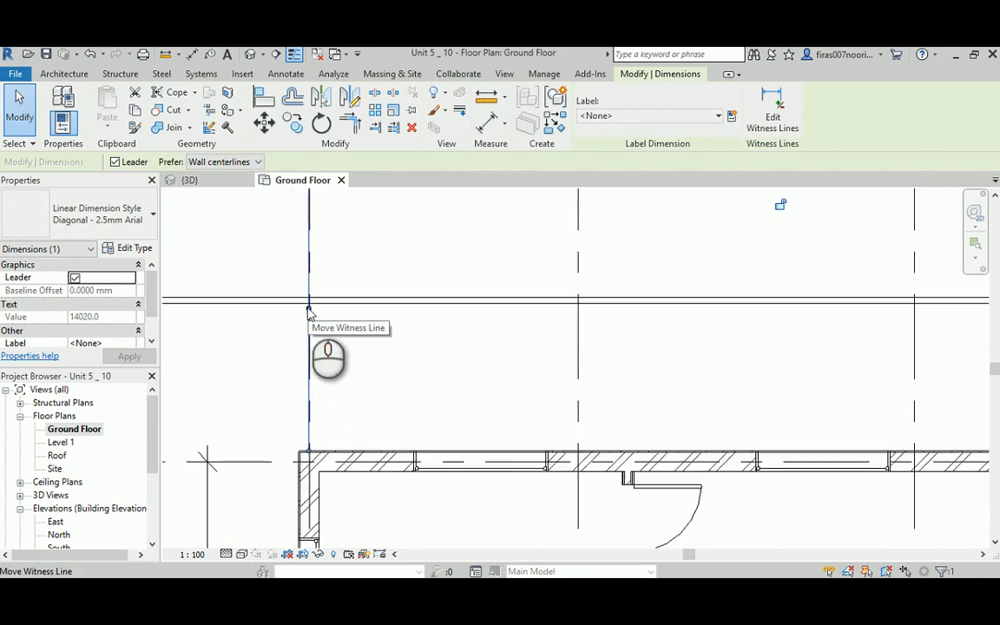
pyautogui.moveTo(320, 385)
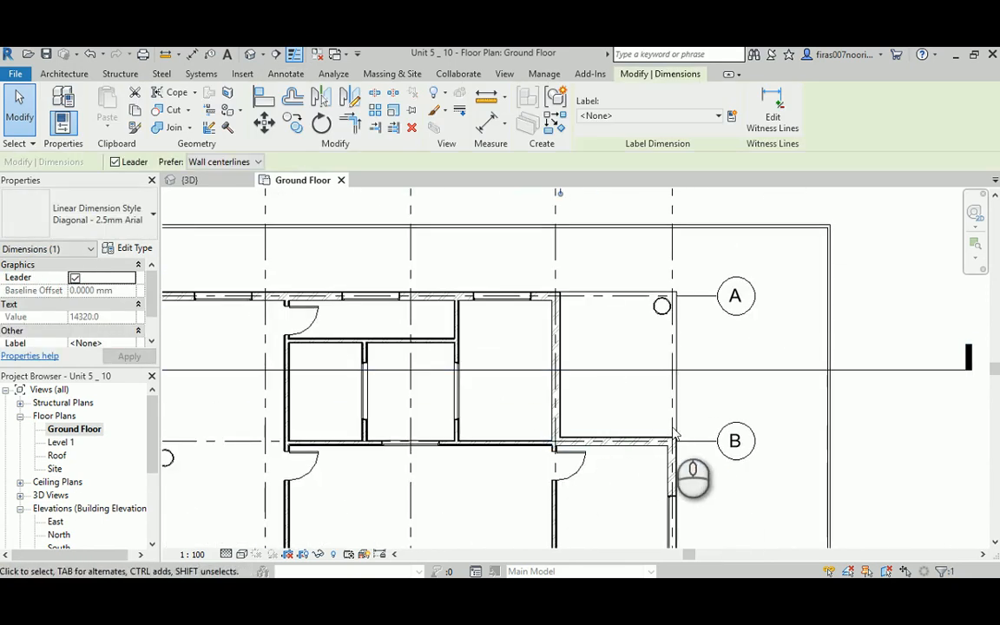
# - Add a 4000 dimension for the right-hand mass beside the main-mass dimension
pyautogui.click(285, 73)
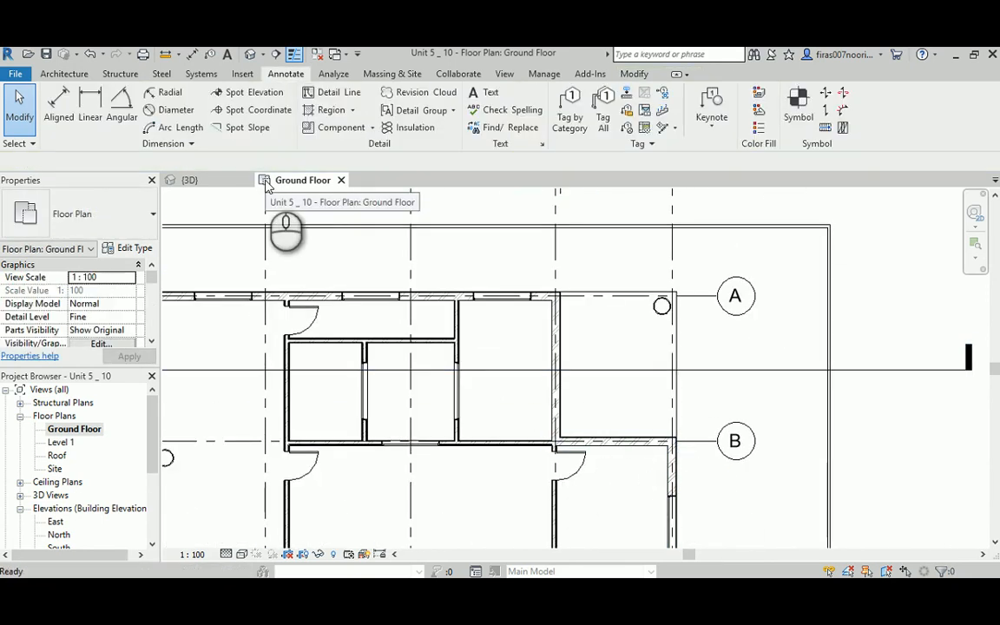
pyautogui.click(59, 104)
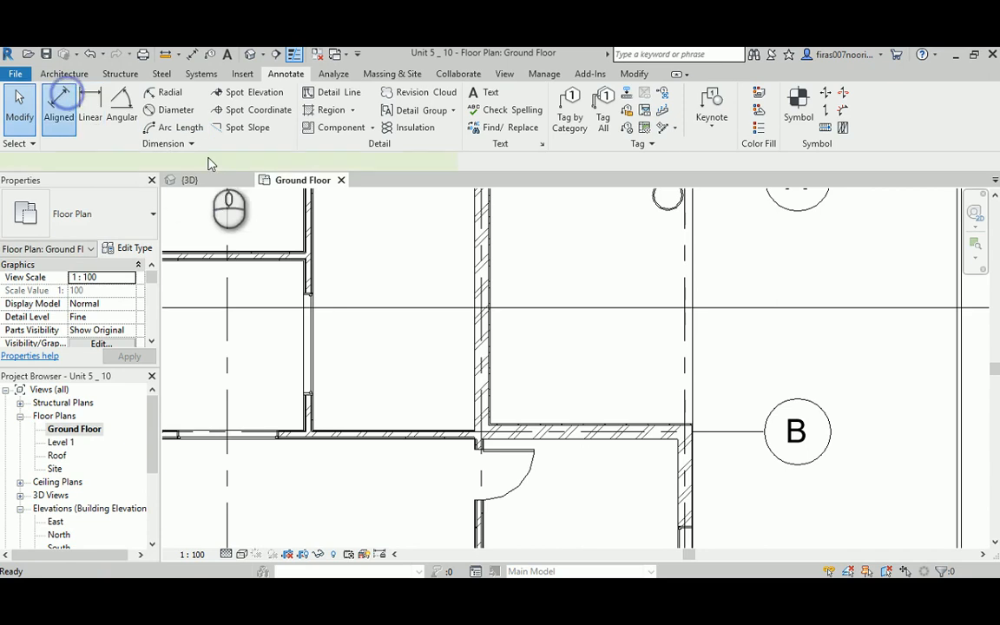
pyautogui.click(59, 99)
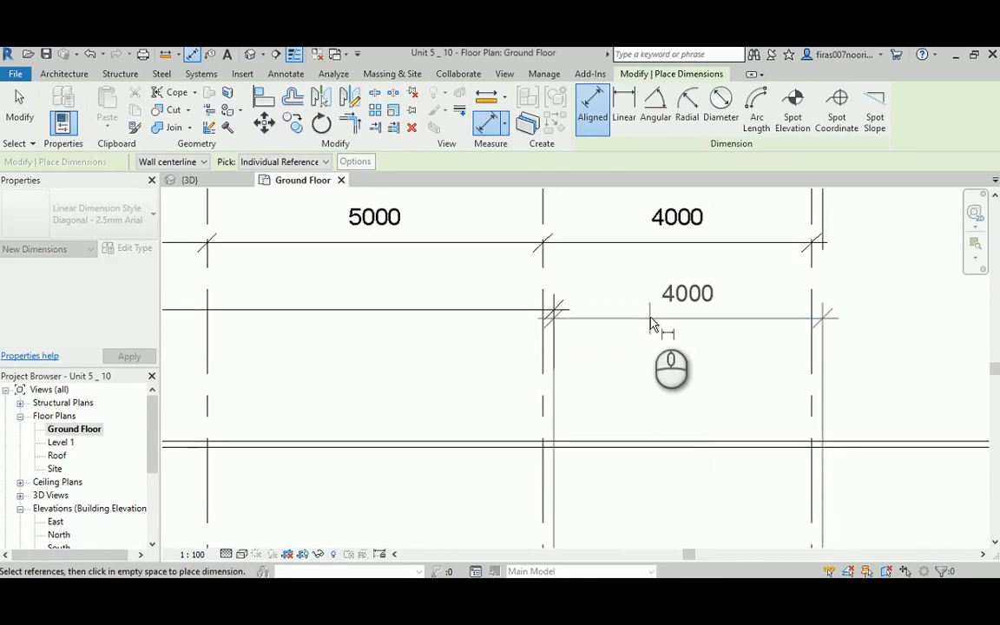
pyautogui.click(652, 310)
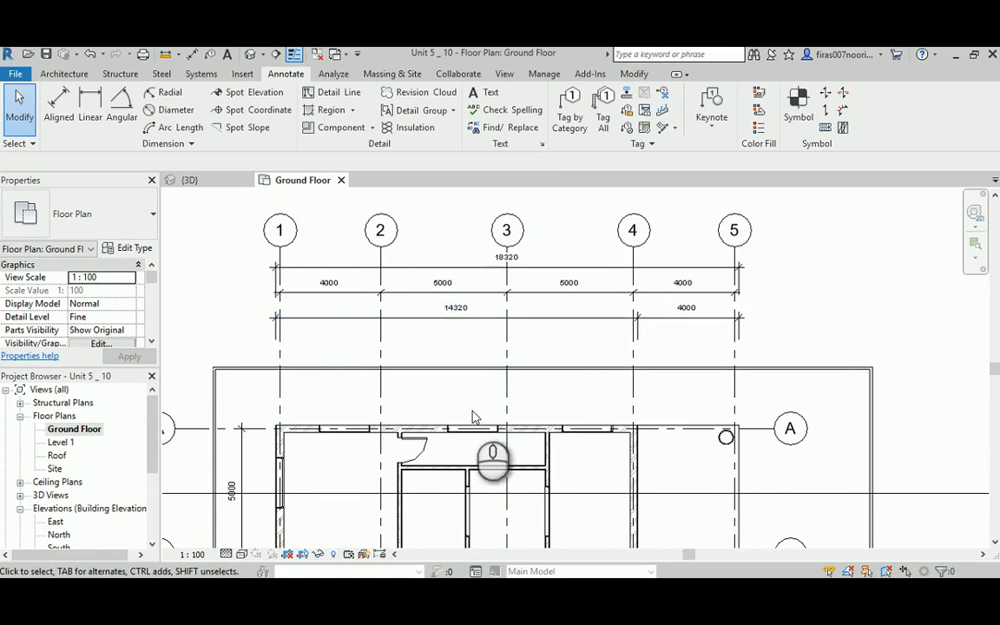
pyautogui.moveTo(476, 410)
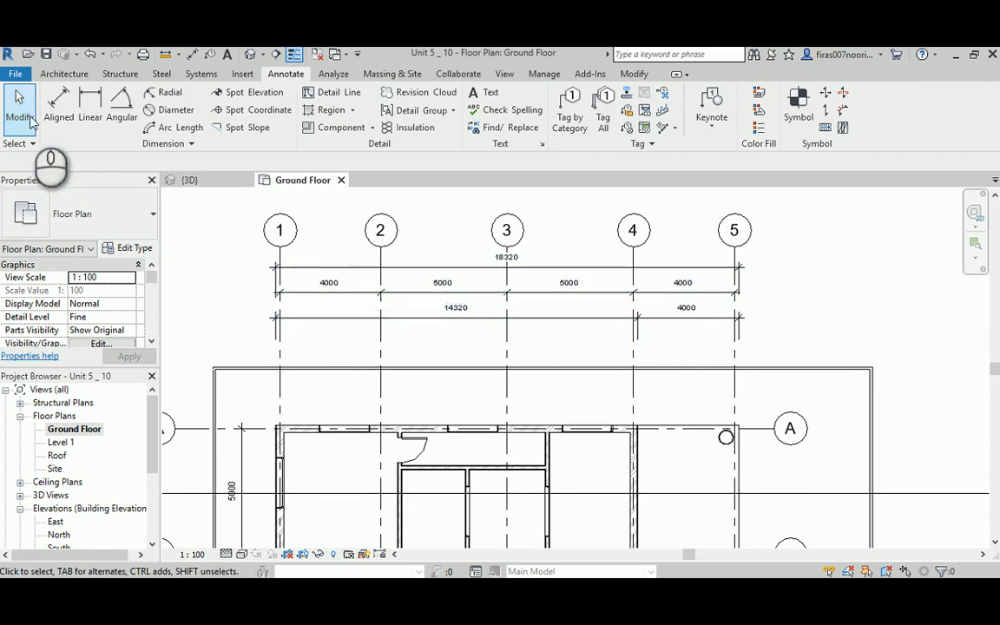
# - Set the aligned dimension tool to pick Entire Walls
pyautogui.click(58, 104)
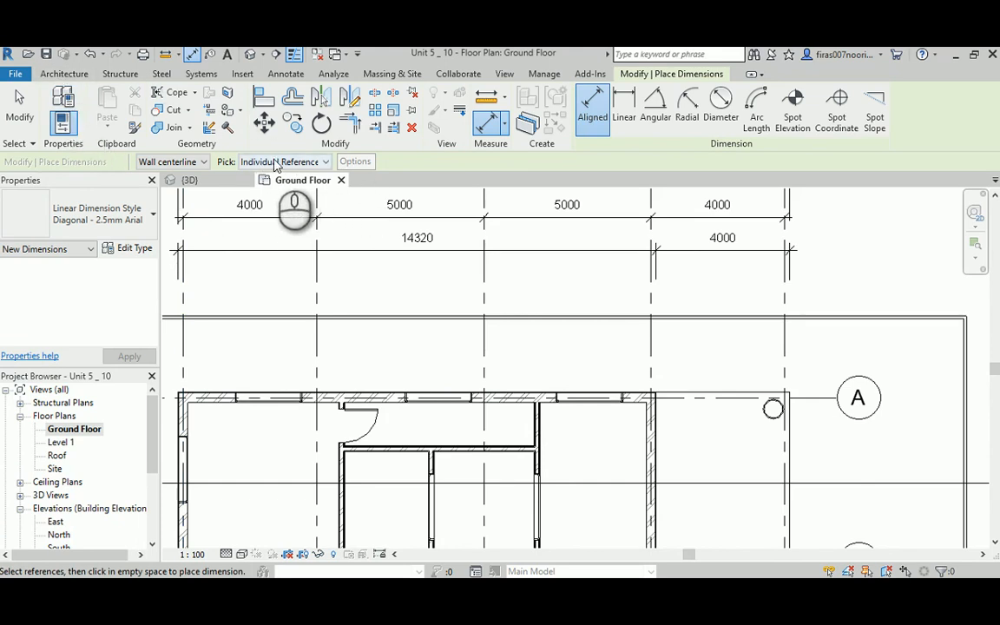
pyautogui.click(285, 162)
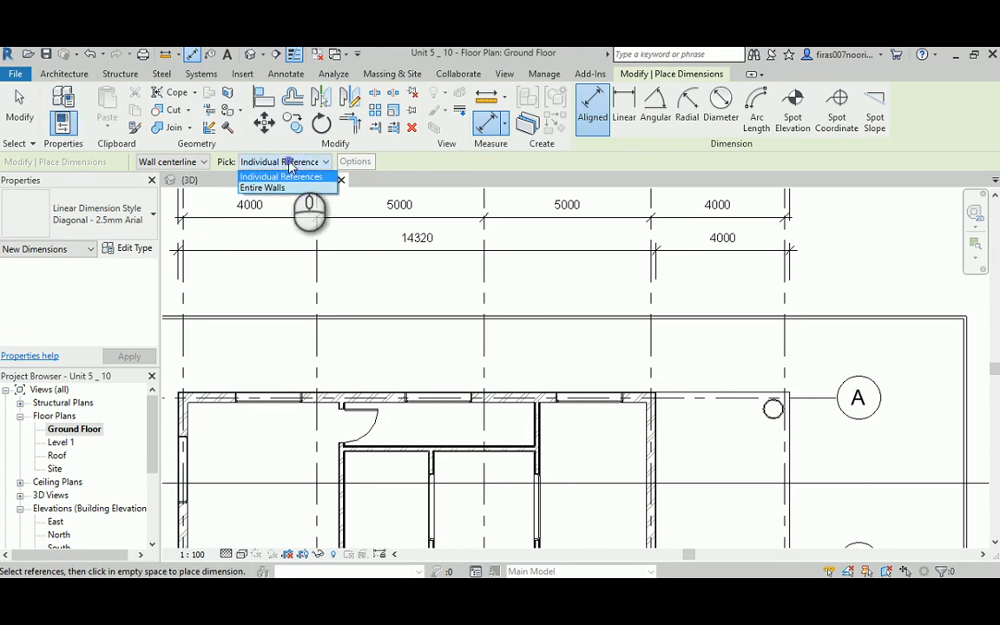
pyautogui.click(262, 188)
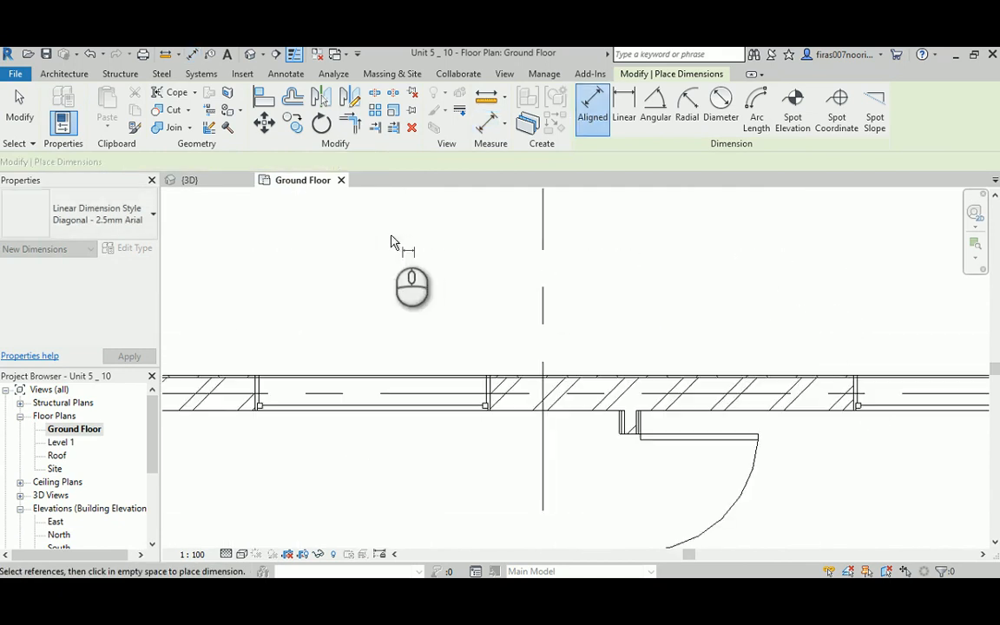
pyautogui.click(285, 162)
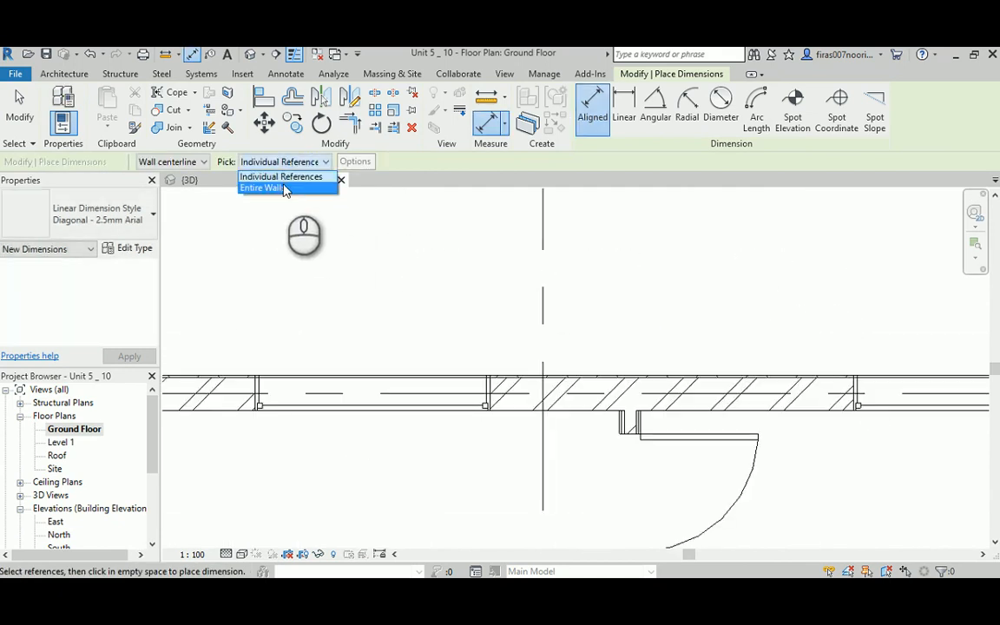
pyautogui.click(260, 187)
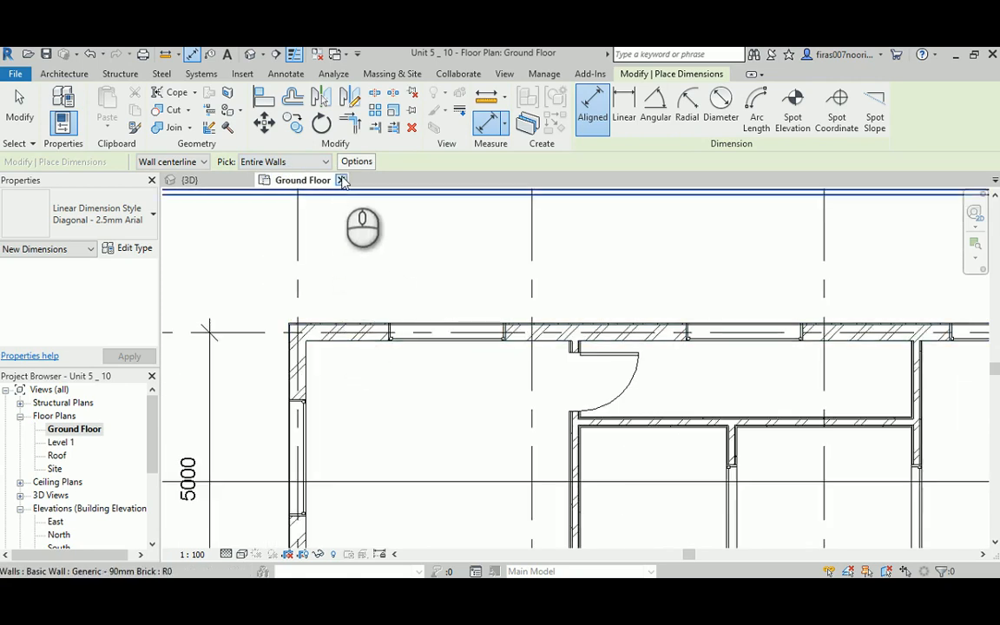
# - In the auto-dimension options, include Openings measured by Widths
pyautogui.click(356, 161)
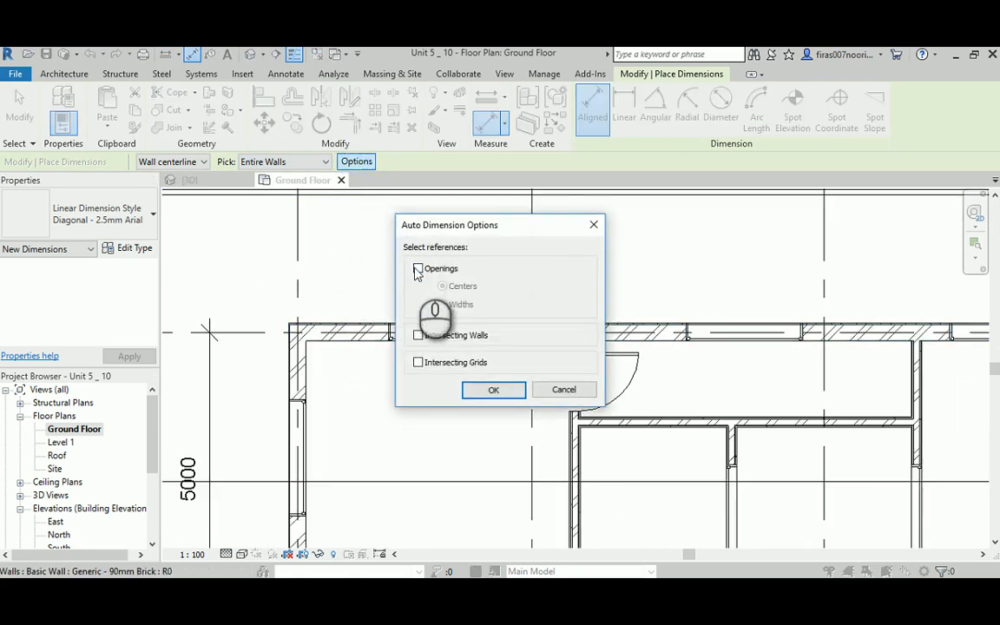
pyautogui.click(417, 268)
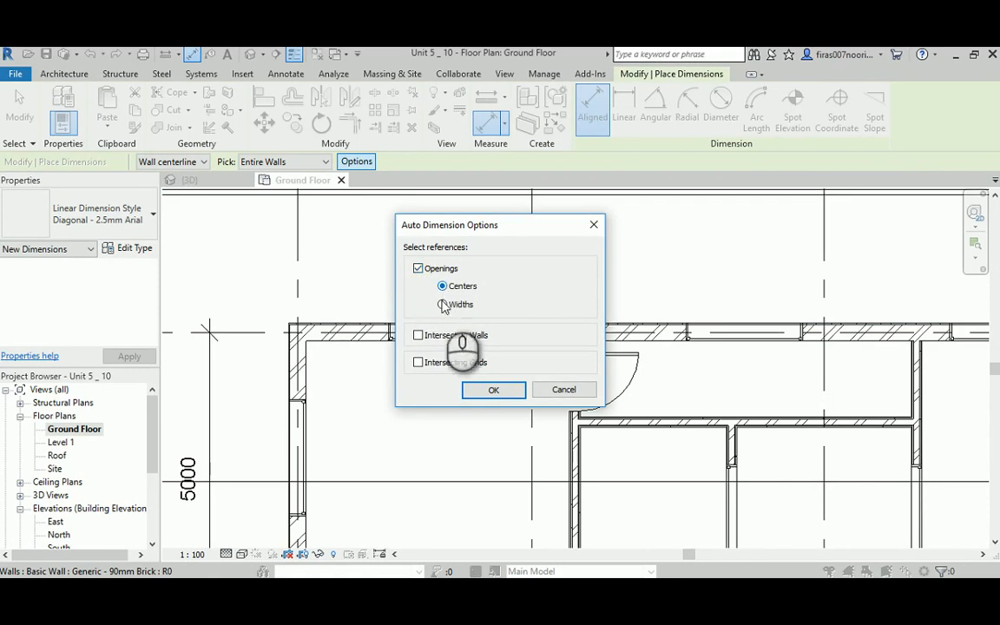
pyautogui.click(441, 304)
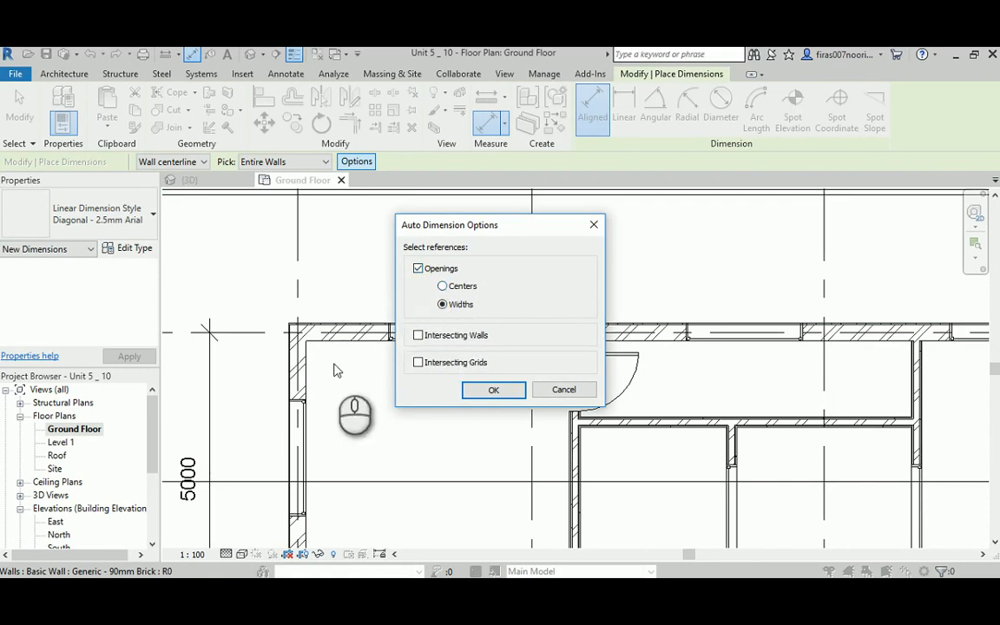
# - Place the opening-width chain (3090, 2000, 2520, 2000, 1000) along the top wall and adjust its end
pyautogui.click(494, 389)
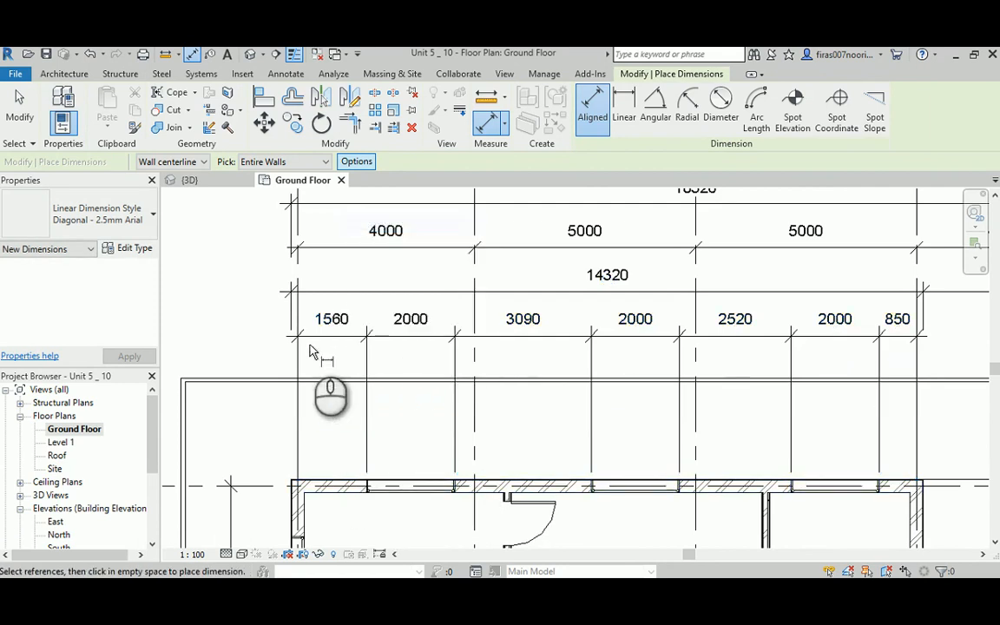
pyautogui.click(285, 73)
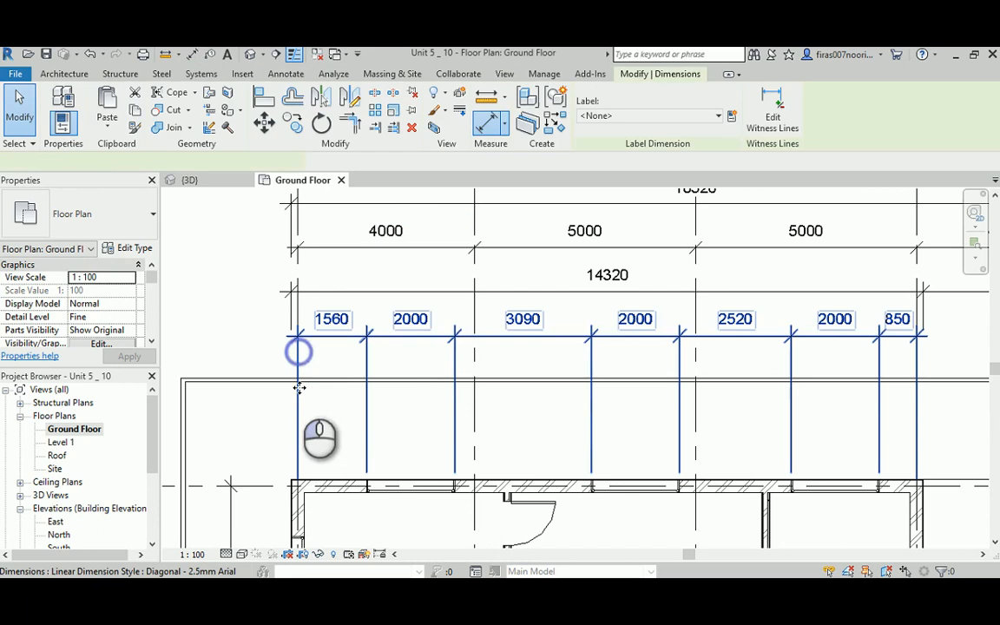
pyautogui.click(299, 351)
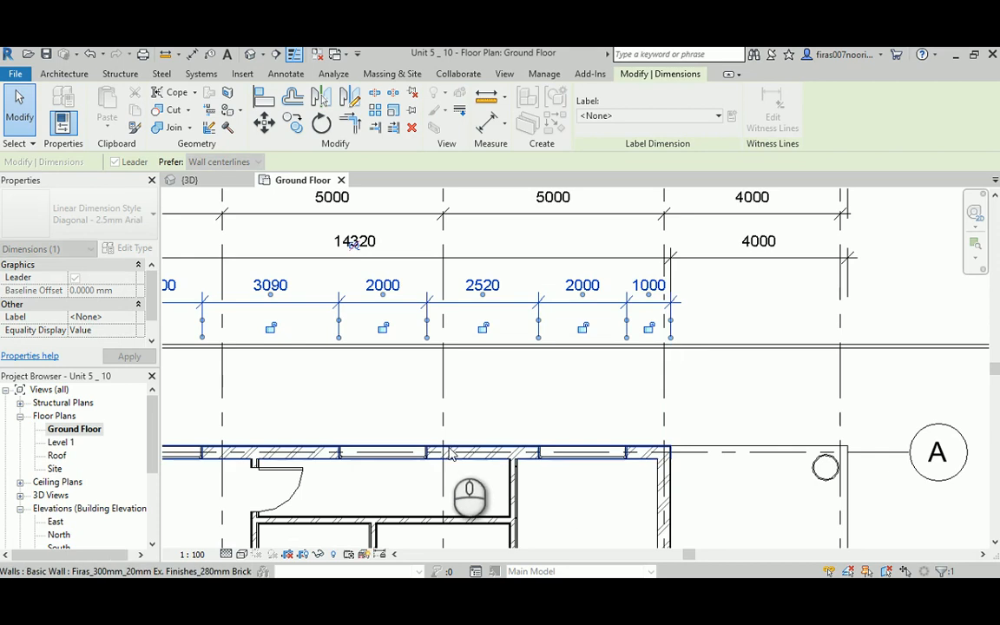
# - Extend the top opening-width chain with a final 4000 segment for the right wing
pyautogui.click(75, 278)
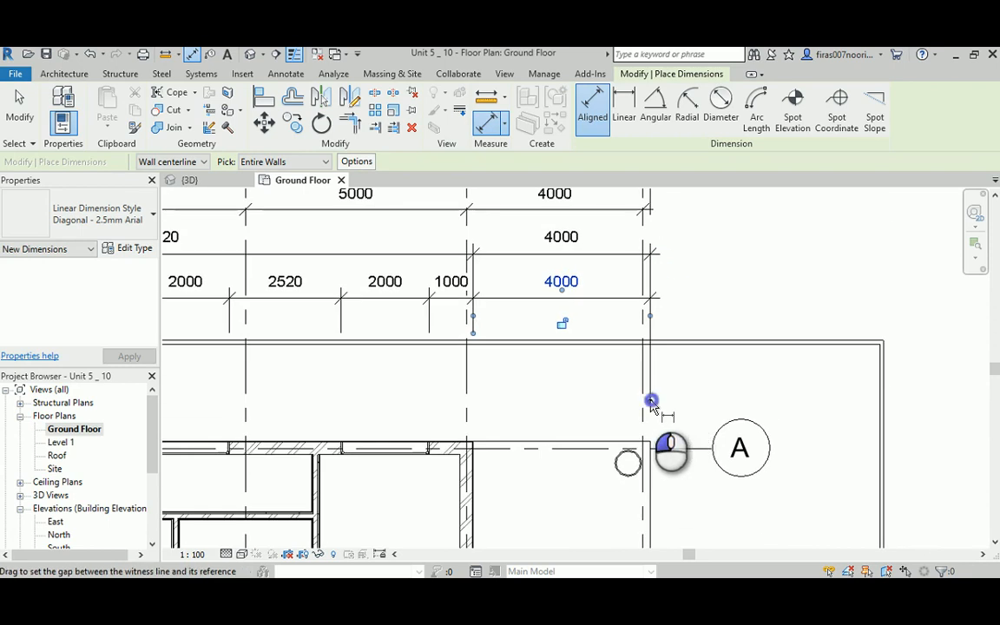
pyautogui.rightClick(652, 400)
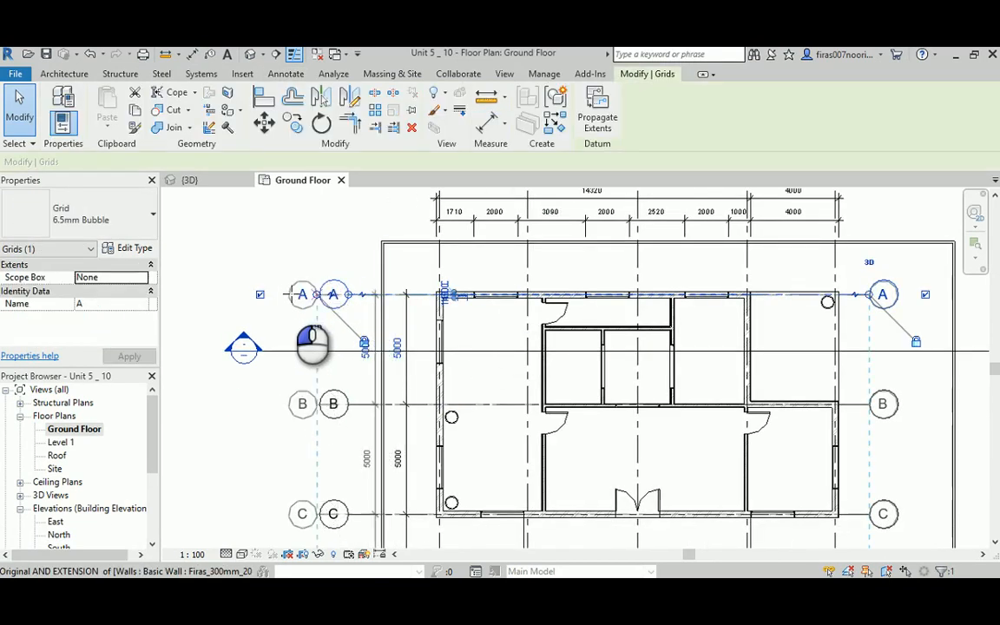
# - Start a left-side aligned dimension across grids A–C with Openings cleared in the options
pyautogui.click(285, 73)
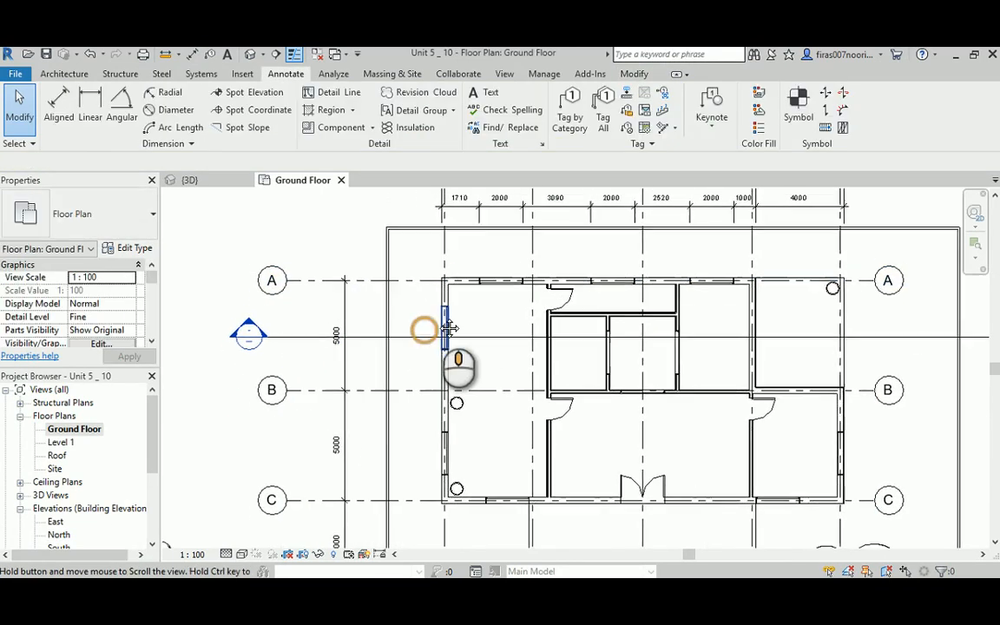
pyautogui.click(59, 108)
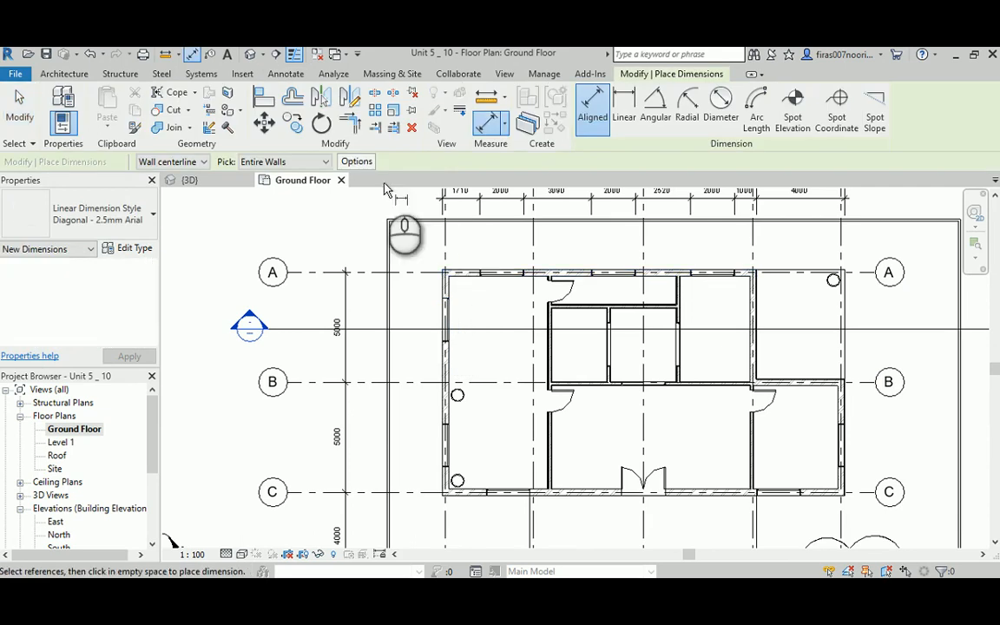
pyautogui.click(356, 159)
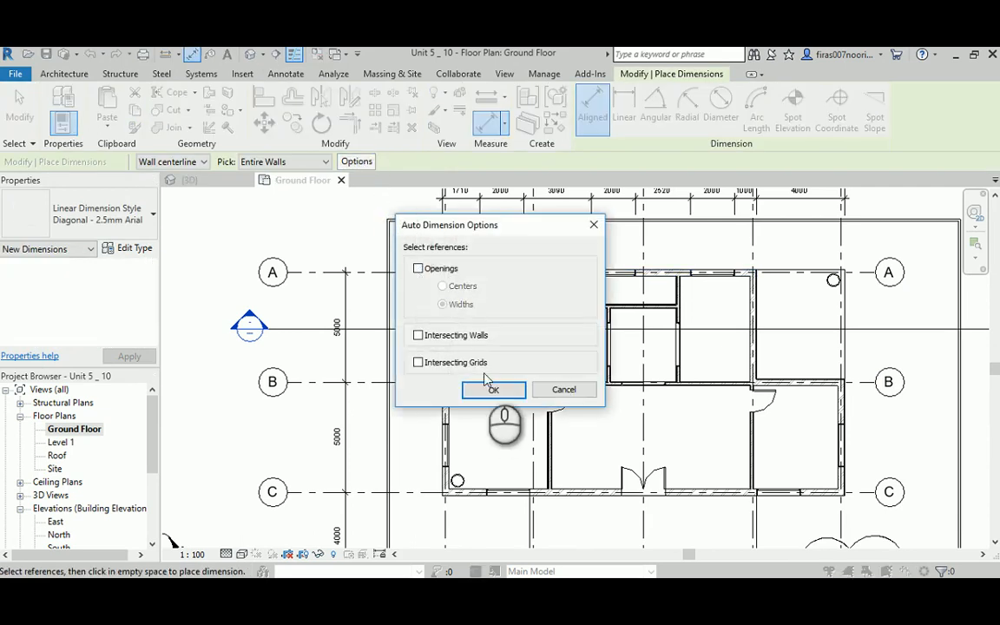
pyautogui.click(493, 389)
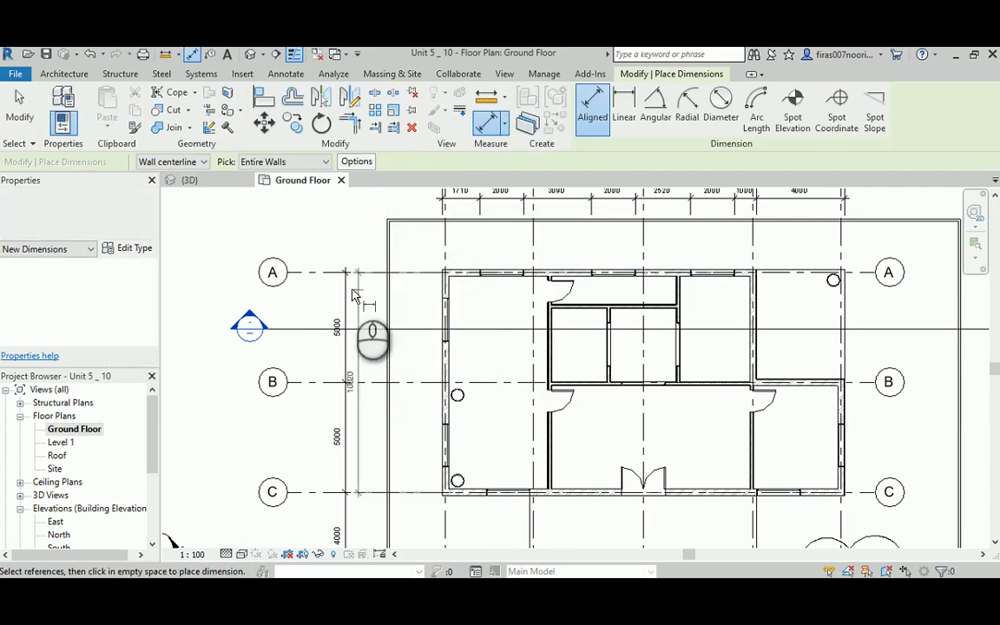
pyautogui.click(448, 273)
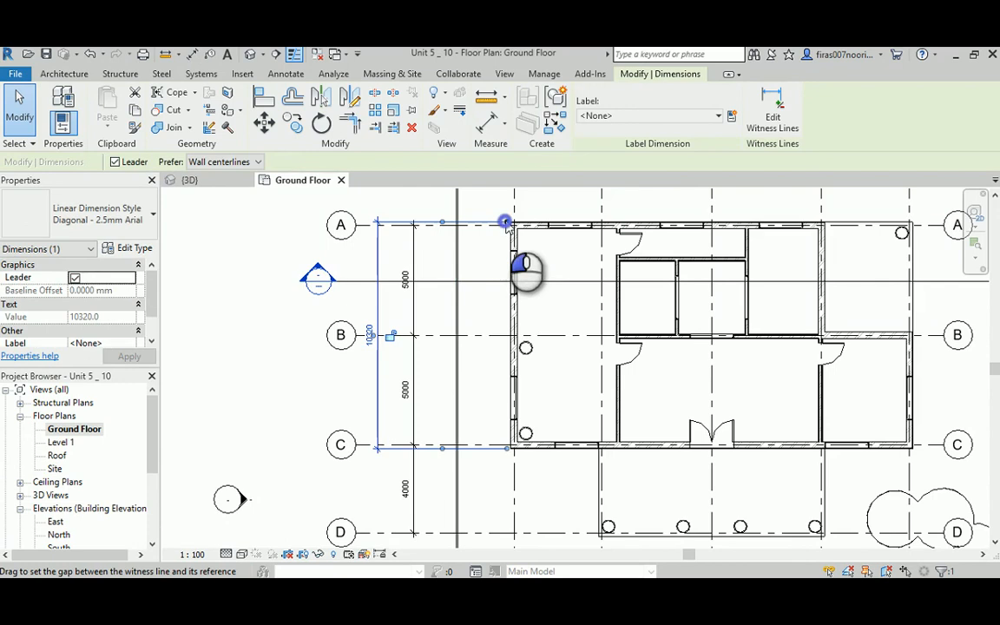
# - Set the left chain's witness gap so it reads 5000/5000 with the 10320 overall dimensions beside it
pyautogui.moveTo(507, 222); pyautogui.dragTo(512, 448)
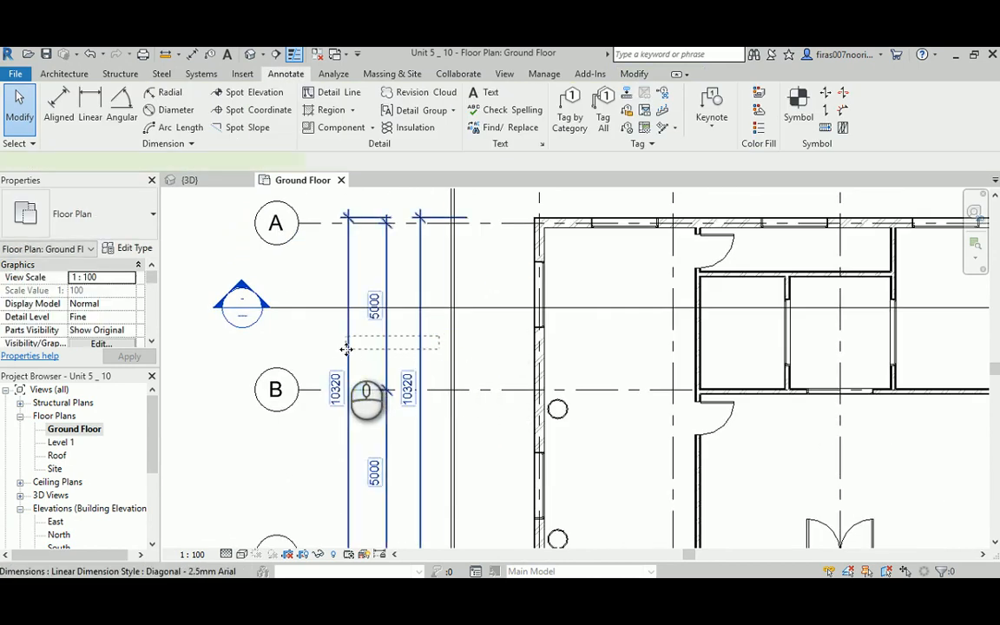
pyautogui.click(365, 392)
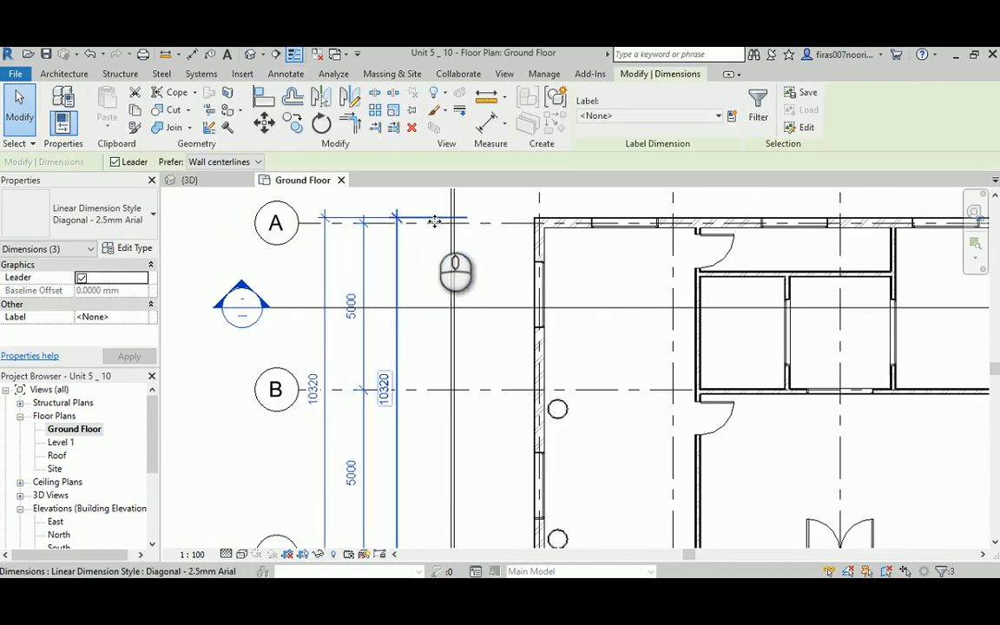
pyautogui.click(434, 219)
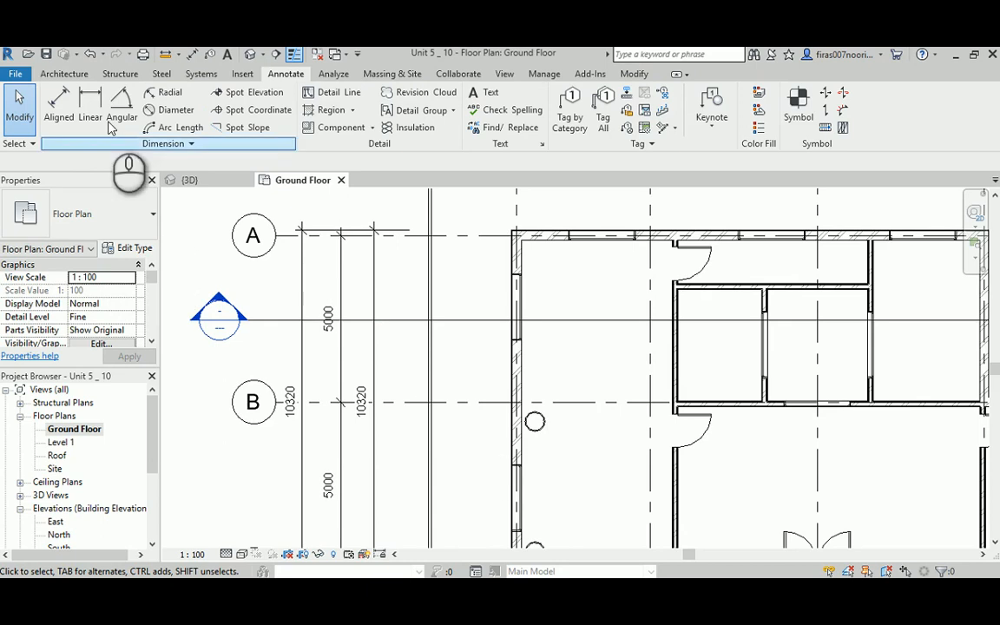
# - Set the aligned dimension options to measure opening widths on entire walls
pyautogui.click(59, 105)
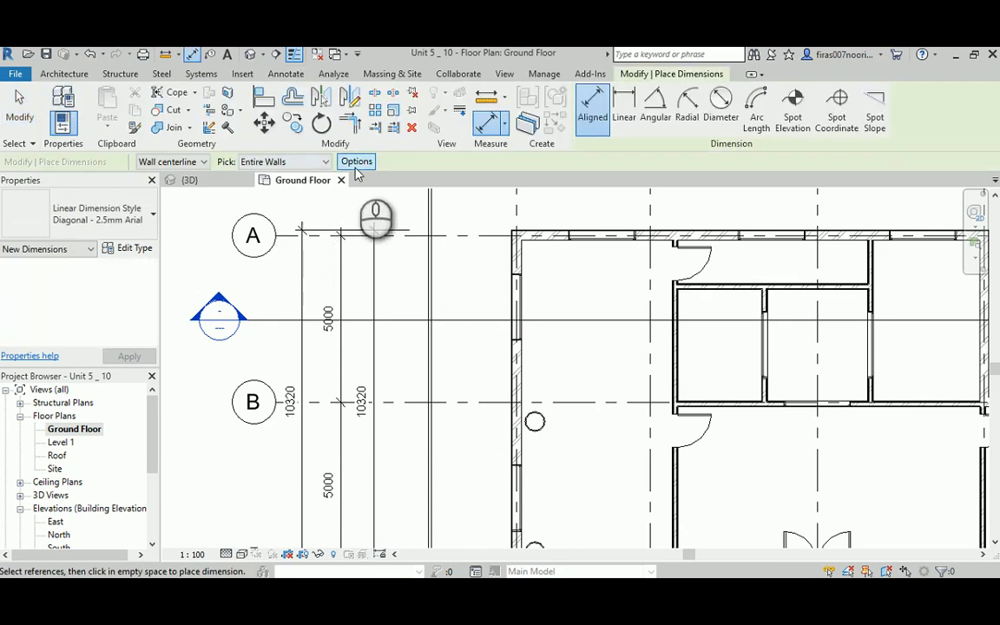
pyautogui.click(356, 161)
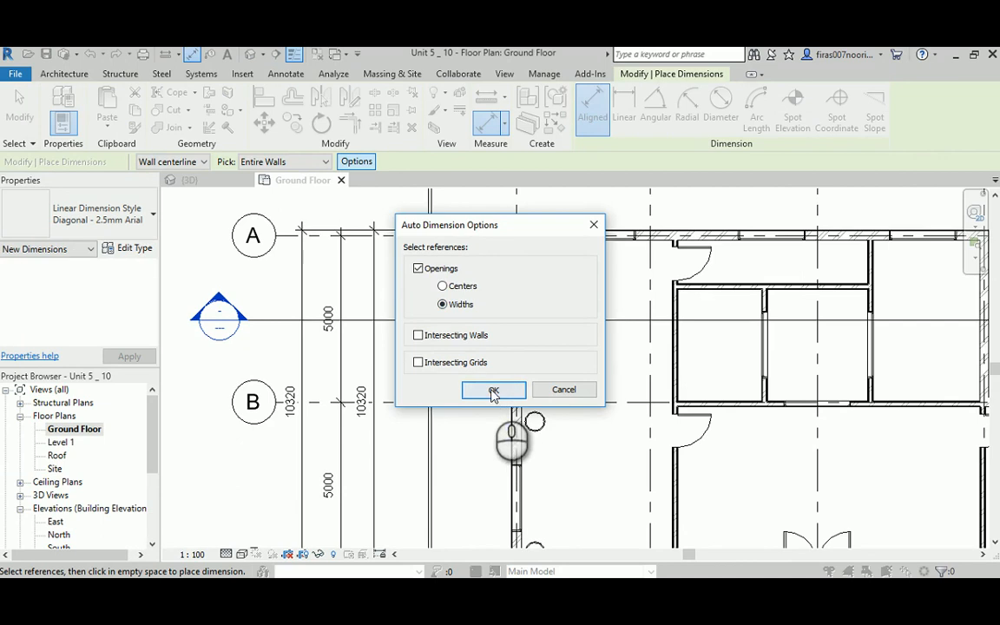
pyautogui.click(493, 389)
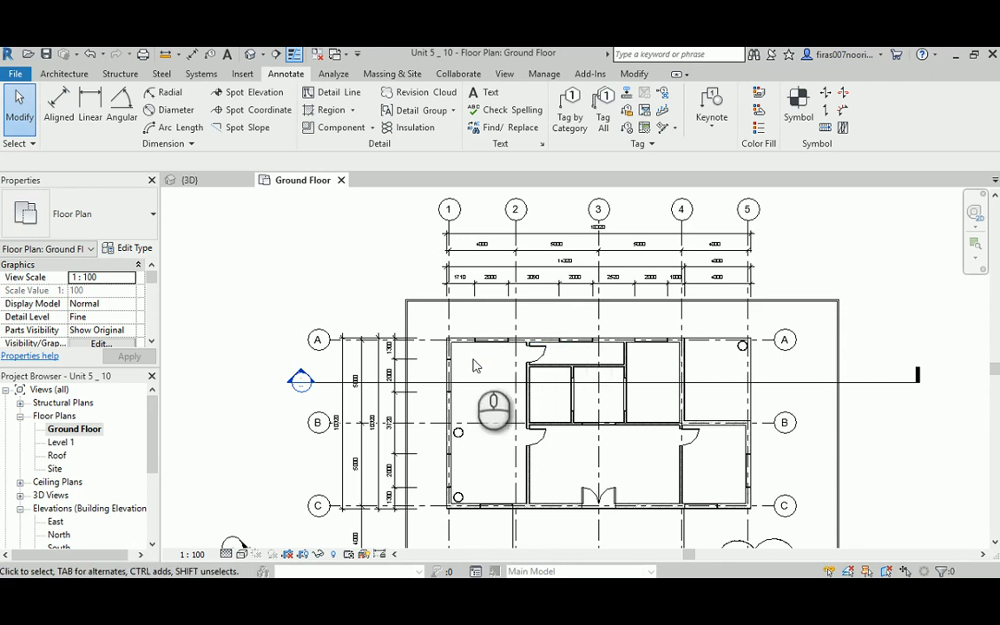
pyautogui.moveTo(633, 473)
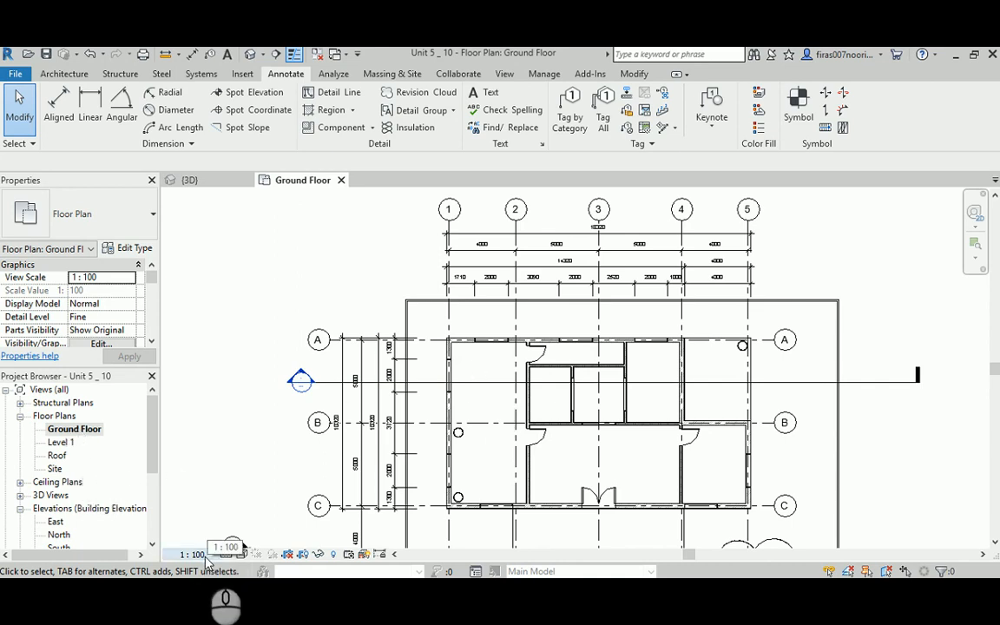
pyautogui.click(317, 423)
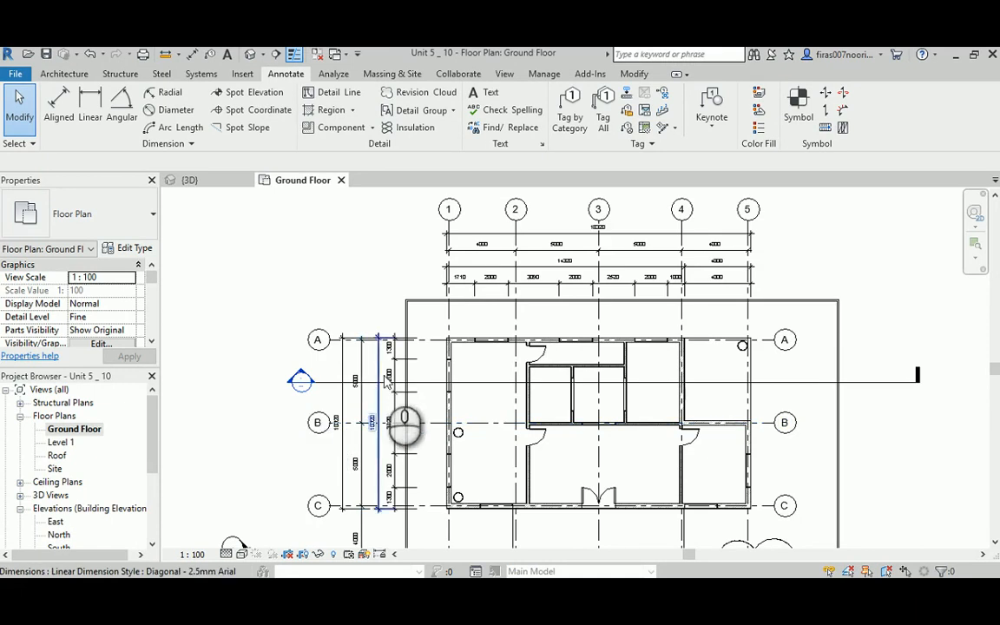
pyautogui.click(403, 391)
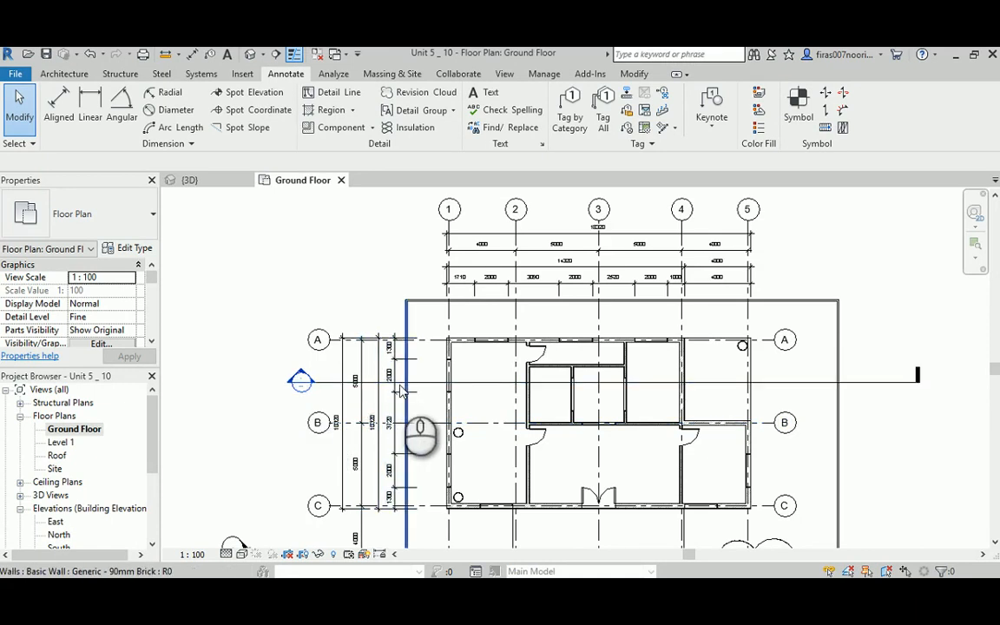